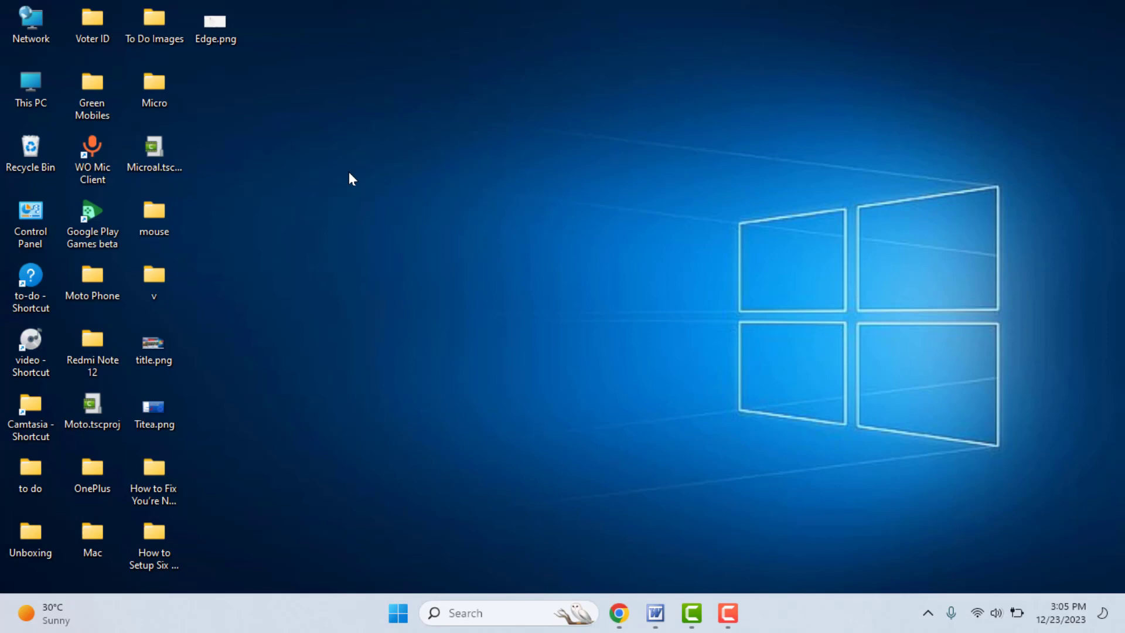
Launch Microsoft Edge from the desktop, landing on the 'You're not connected' error page.
left_click(726, 613)
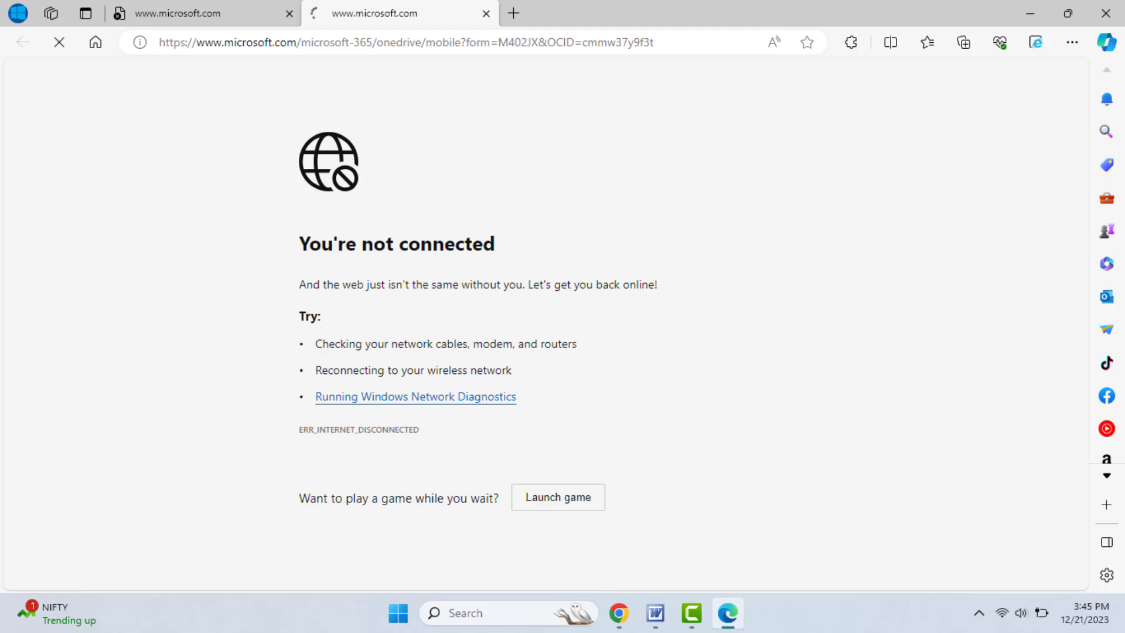
Reach About Microsoft Edge so version 120.0.2210.77 starts checking for updates.
left_click(1073, 42)
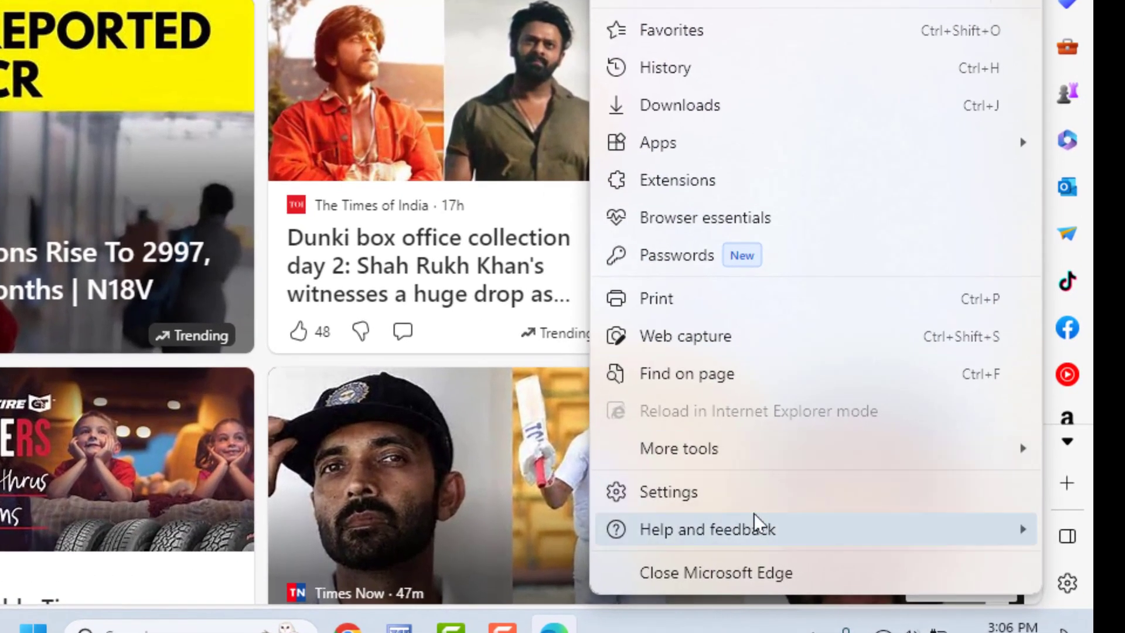
left_click(706, 528)
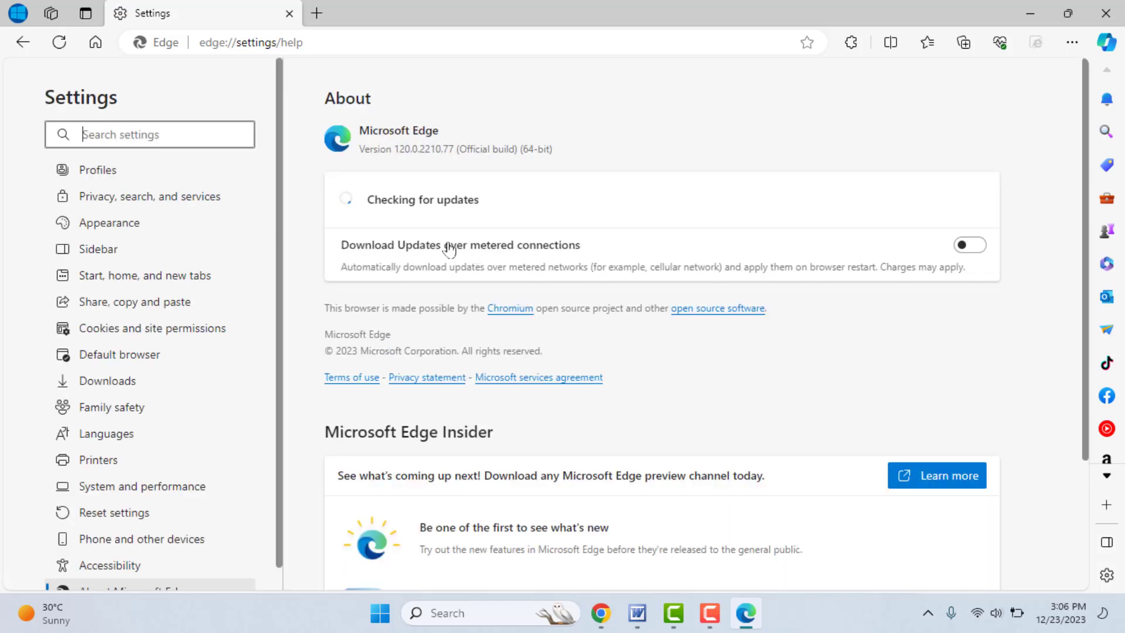
mouse_move(430, 286)
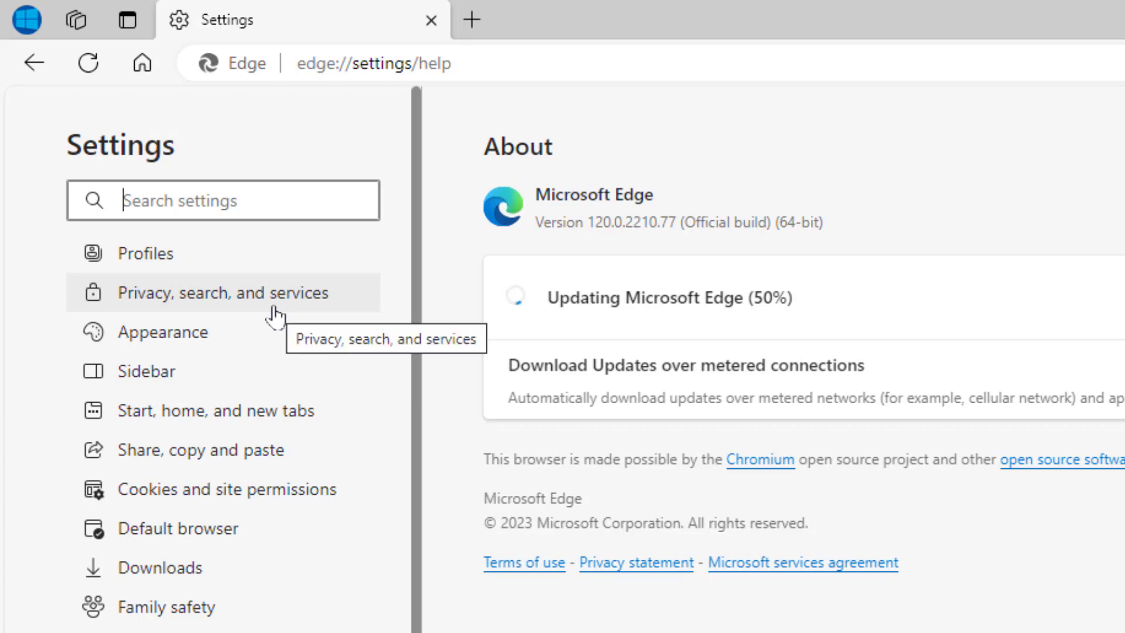
From Privacy, search, and services, bring up the Internet Explorer Delete Browsing History options.
left_click(221, 290)
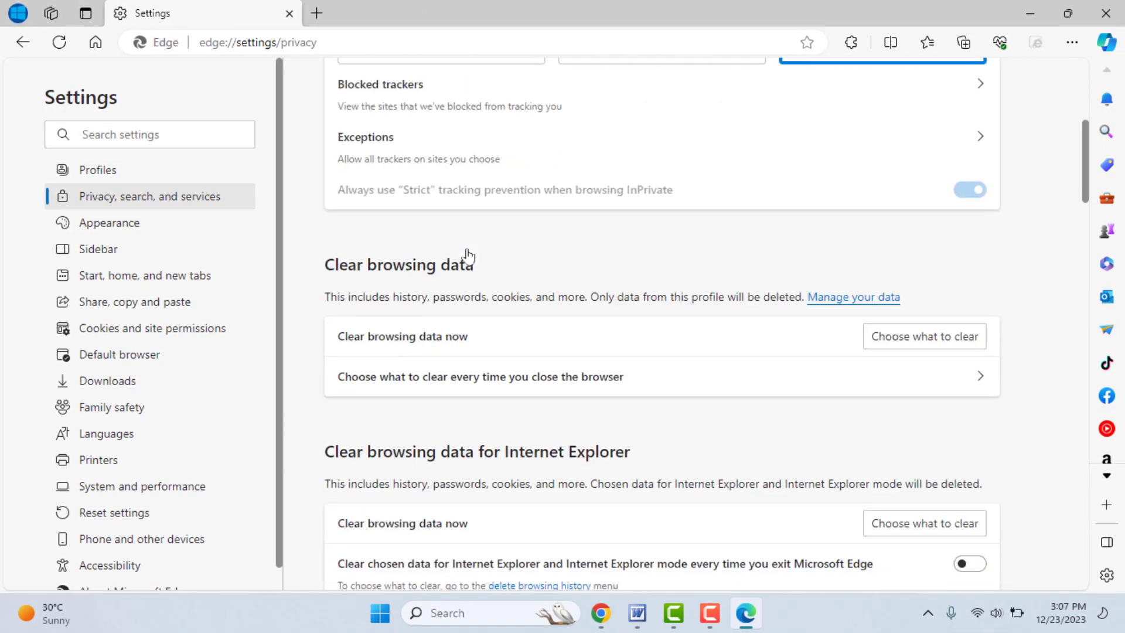
mouse_move(750, 342)
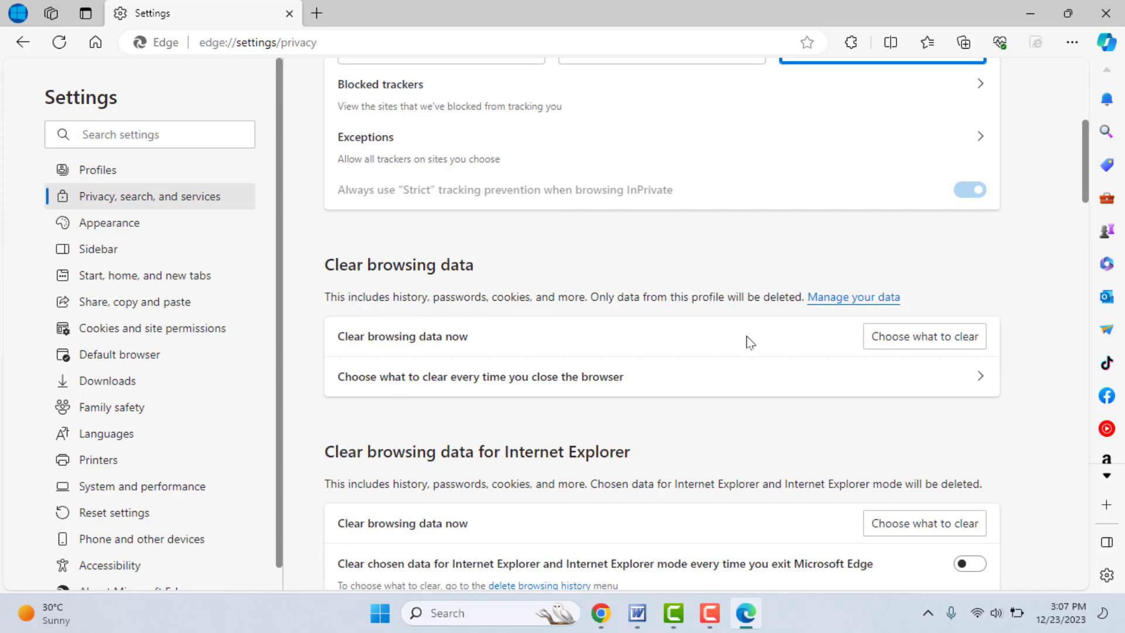
scroll("down", 3)
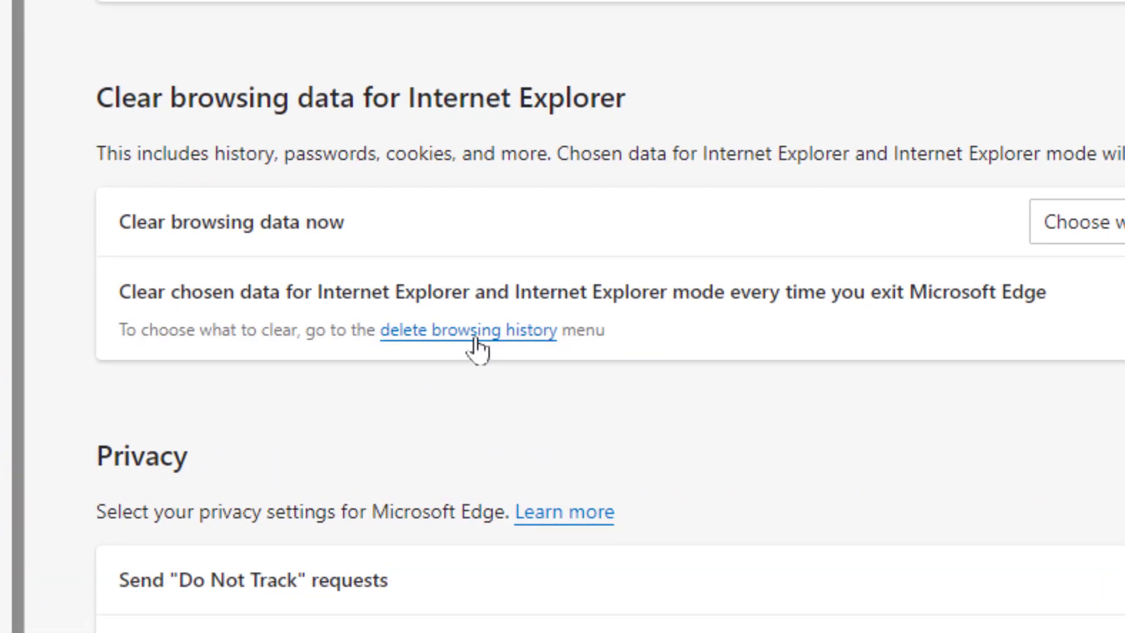
left_click(468, 331)
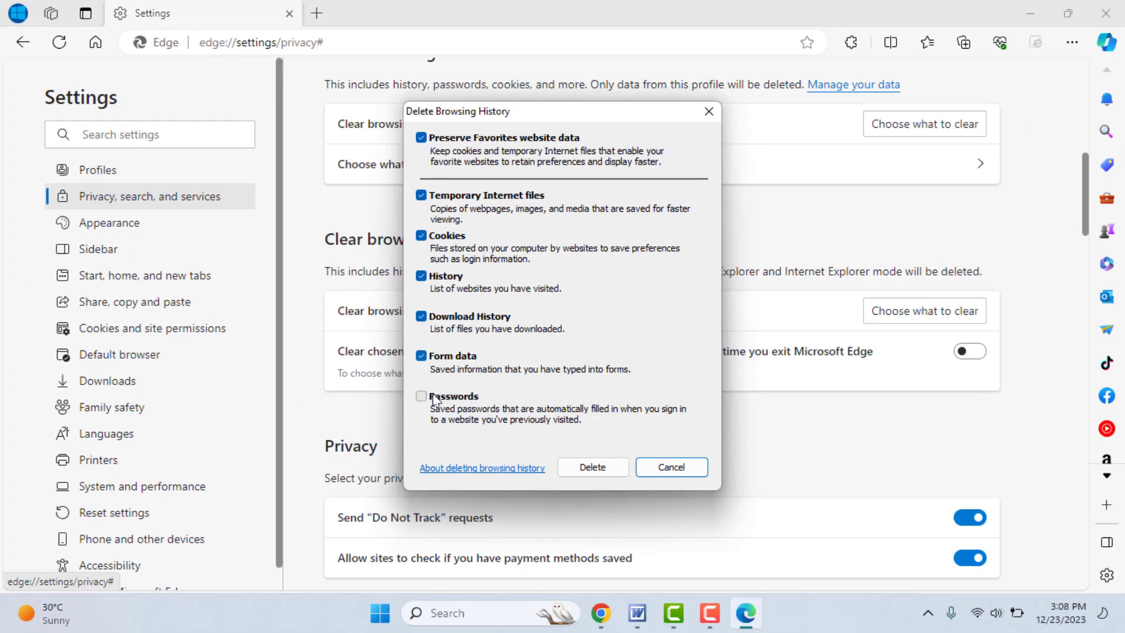
Untick download history in the Delete Browsing History options and close the dialog.
left_click(422, 397)
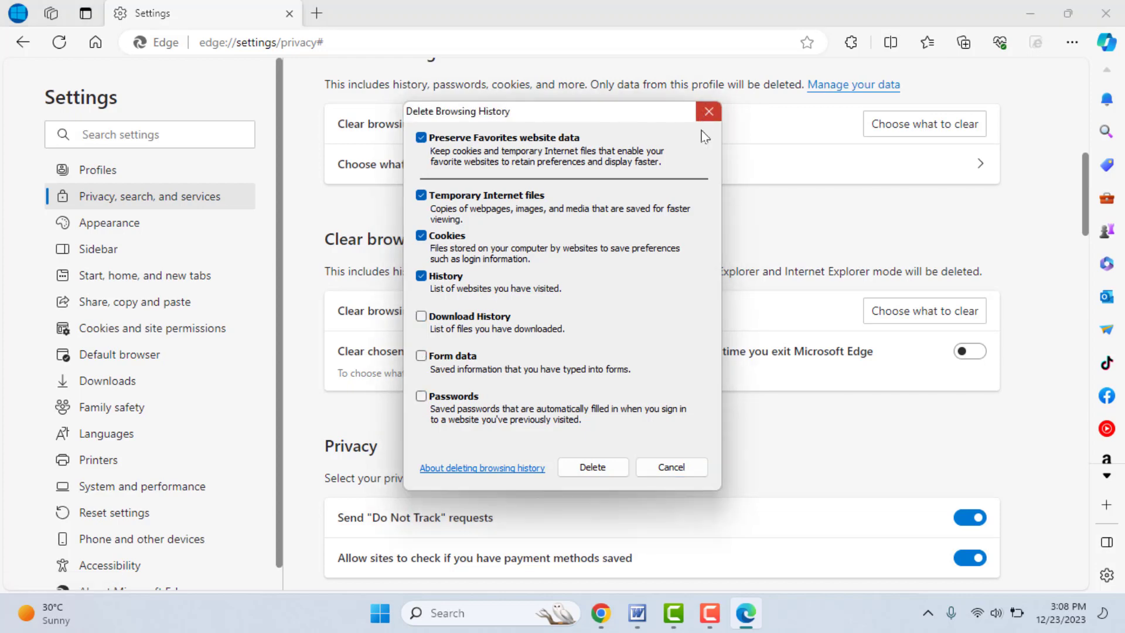
left_click(708, 111)
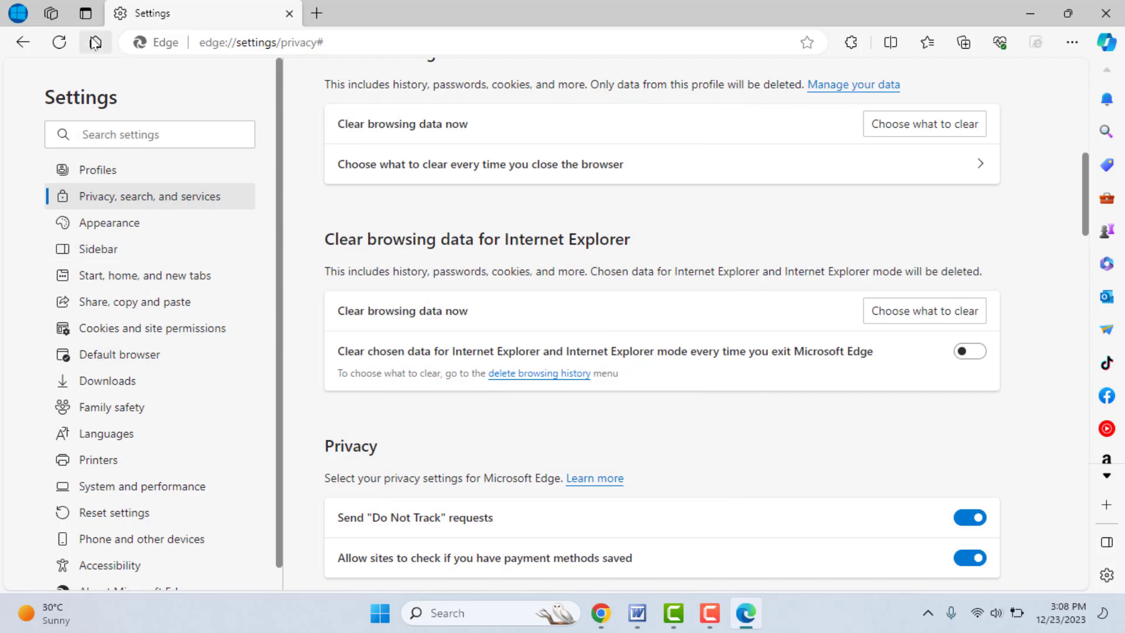
Load the Microsoft Start home page and bring up the Settings and more menu.
left_click(316, 12)
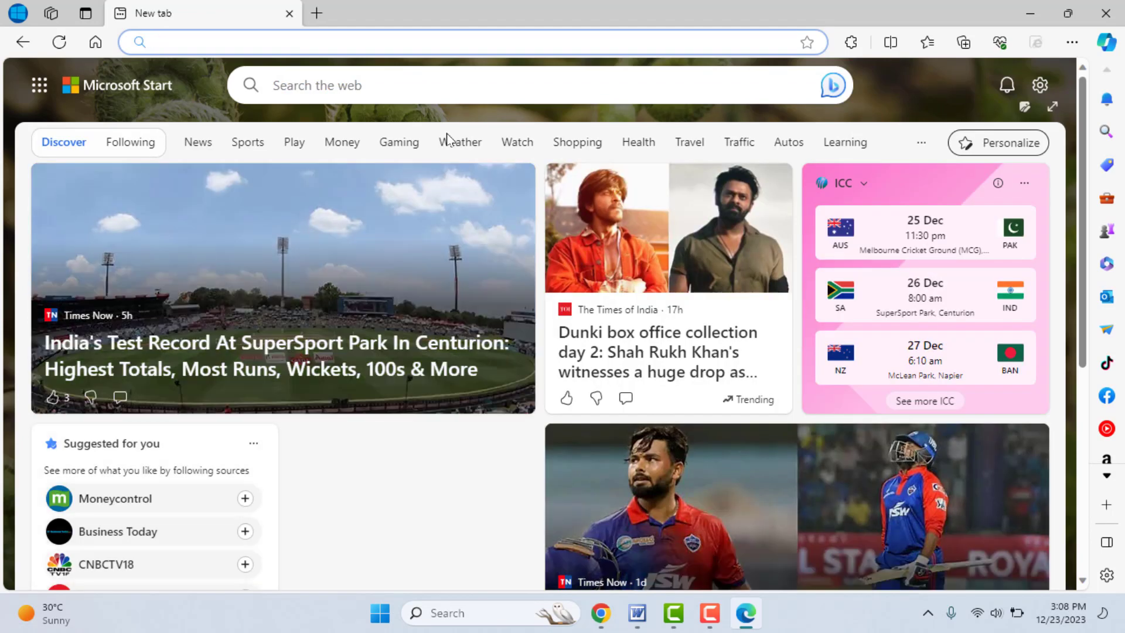
scroll("down", 3)
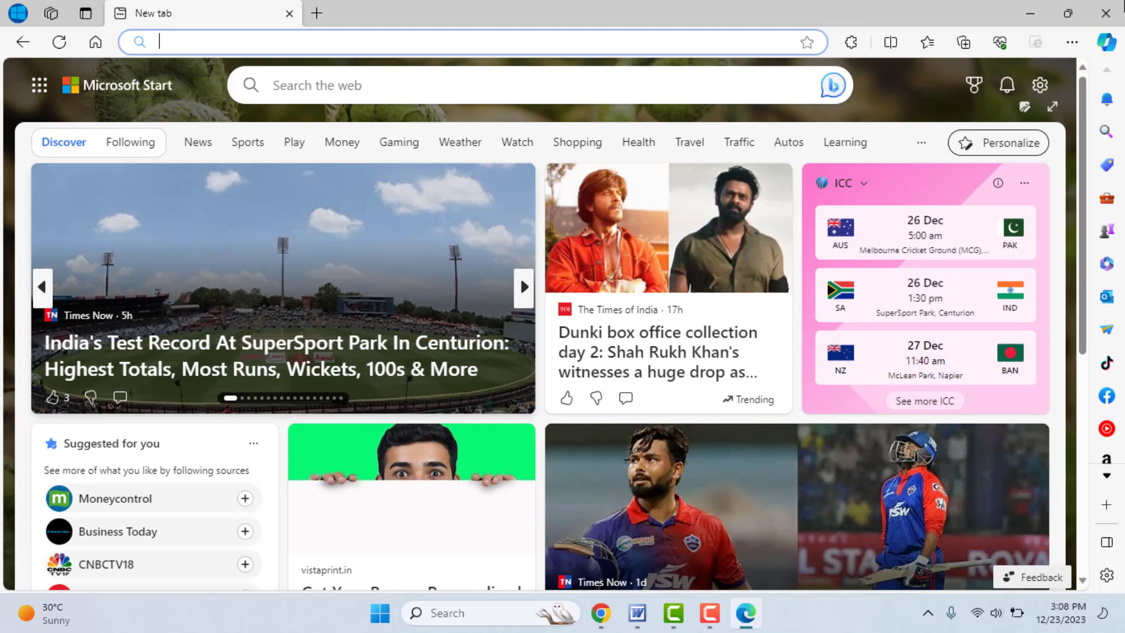
left_click(1072, 42)
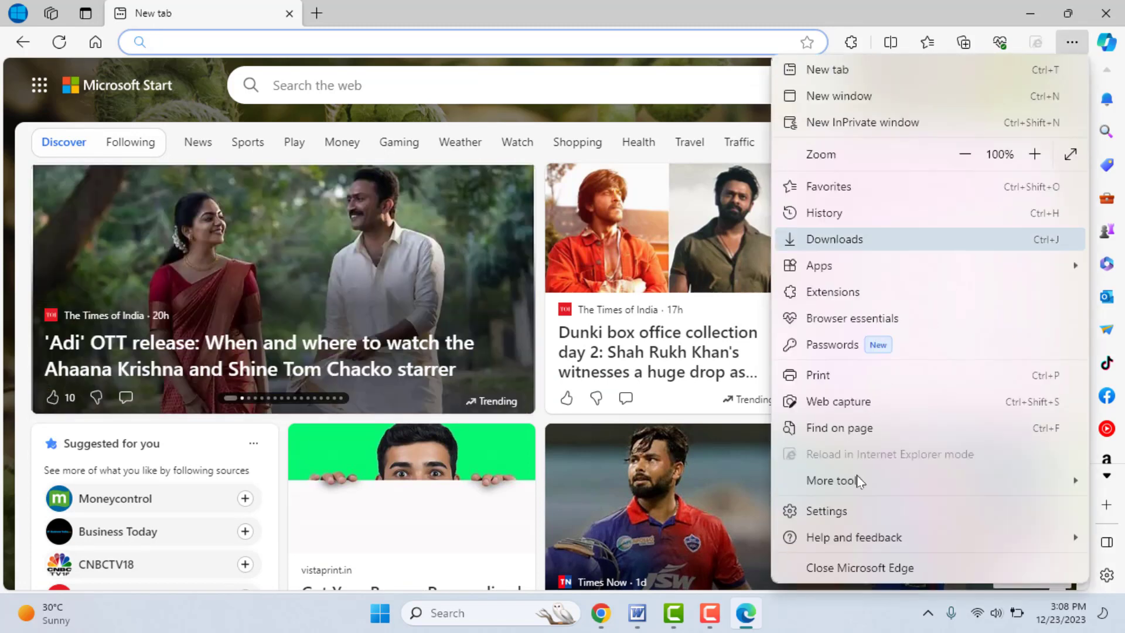
Go from Settings to the Reset settings page offering restore to default values.
left_click(823, 511)
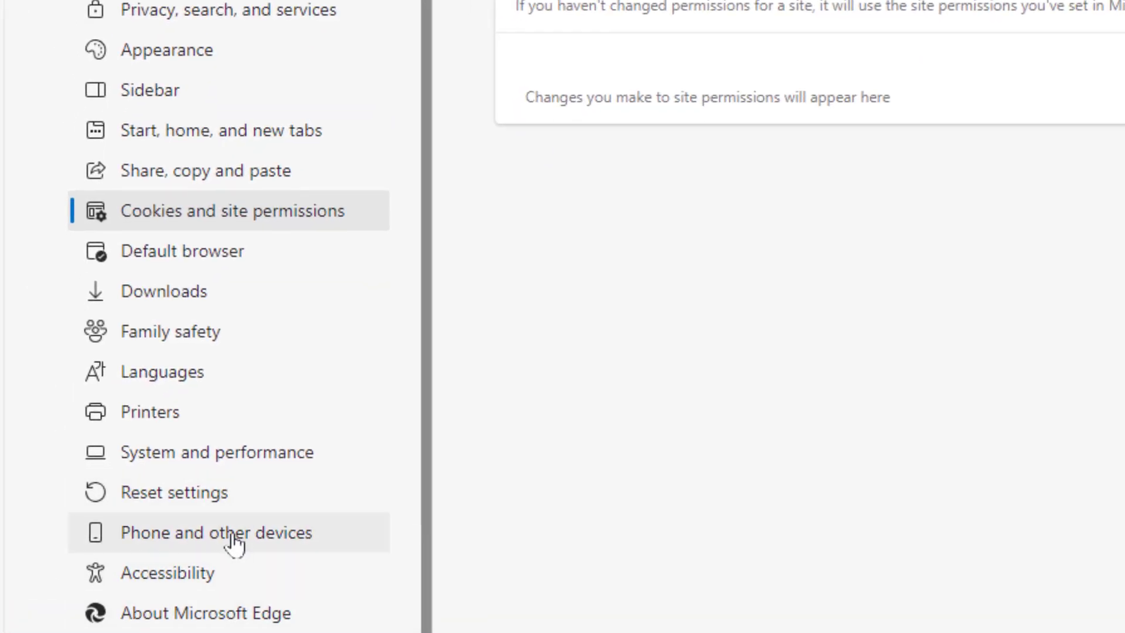
mouse_move(174, 493)
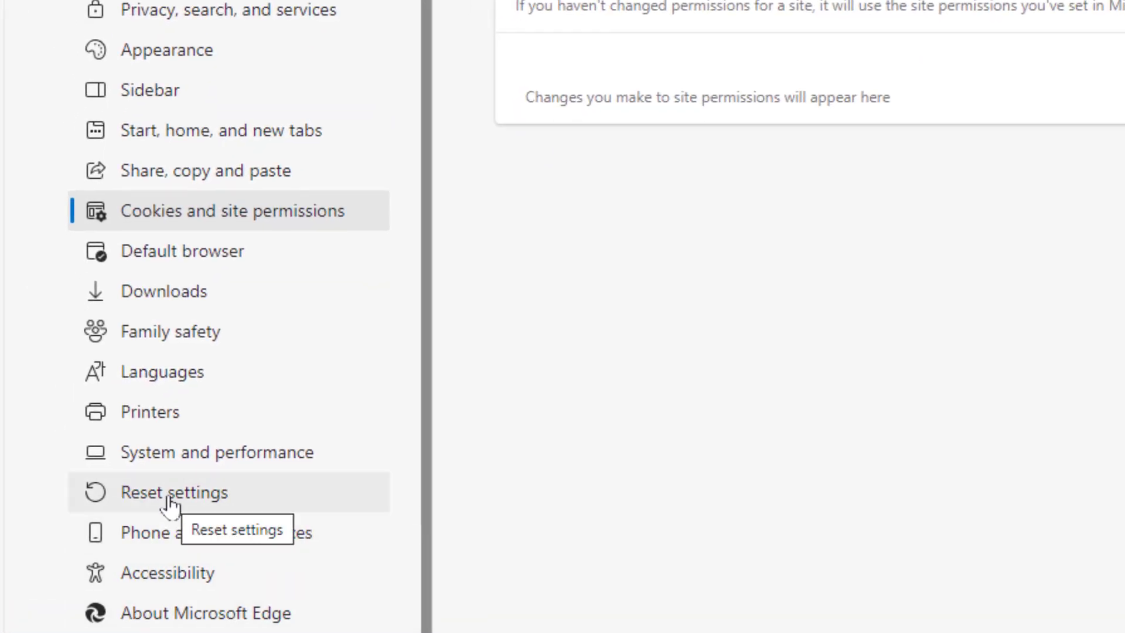
left_click(173, 492)
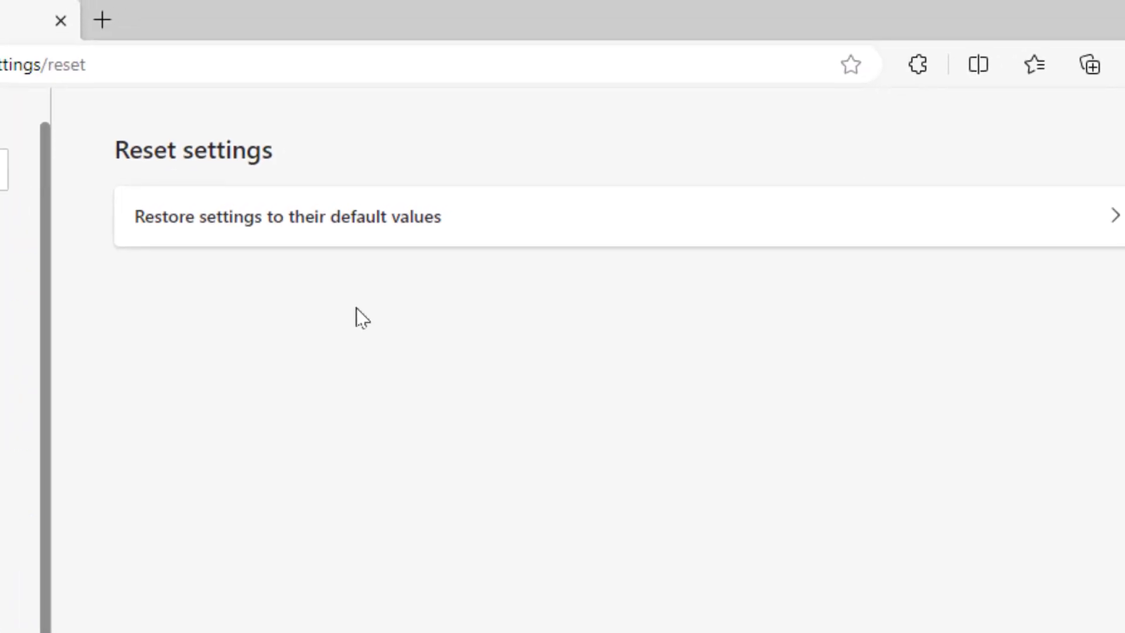
mouse_move(251, 243)
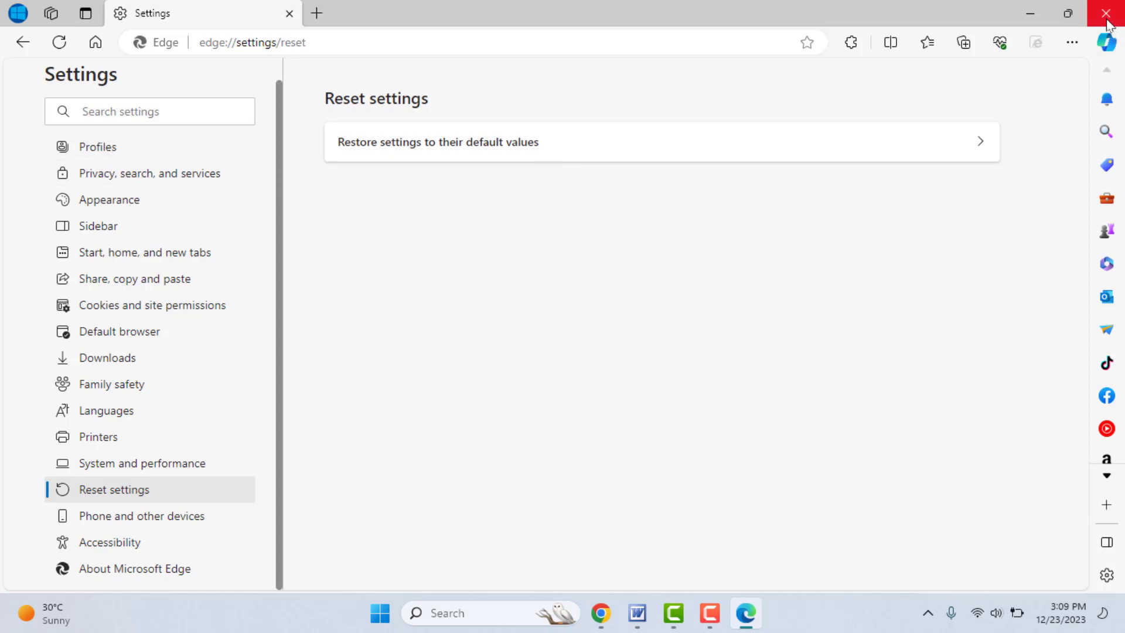
mouse_move(1108, 23)
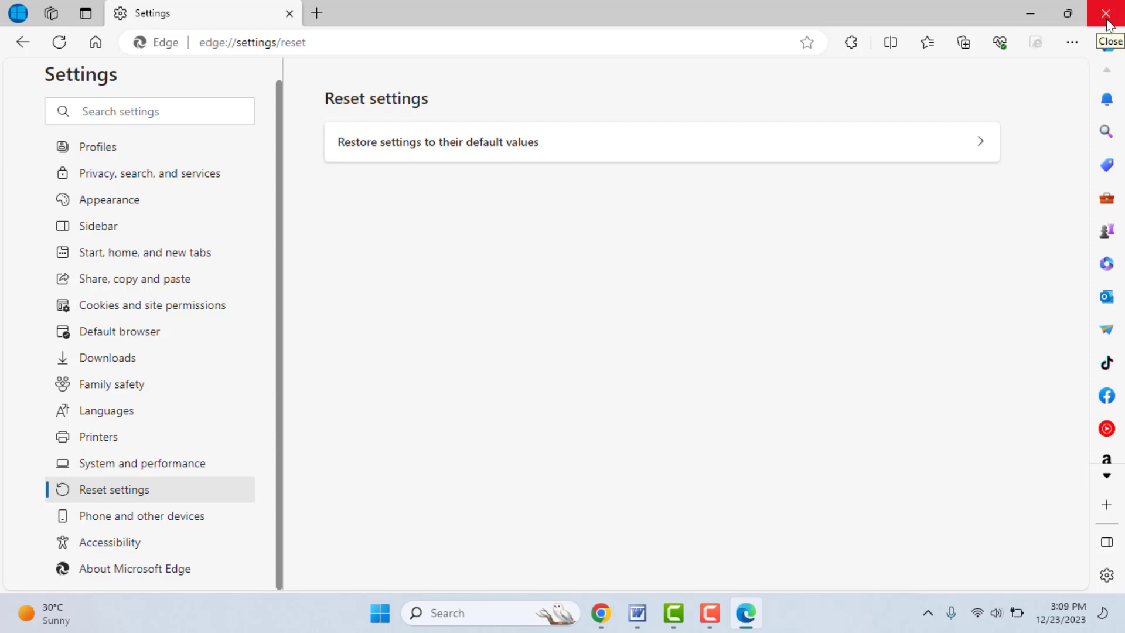
Close Edge and relaunch it to a fresh Microsoft Start new tab with an empty address bar.
left_click(1108, 13)
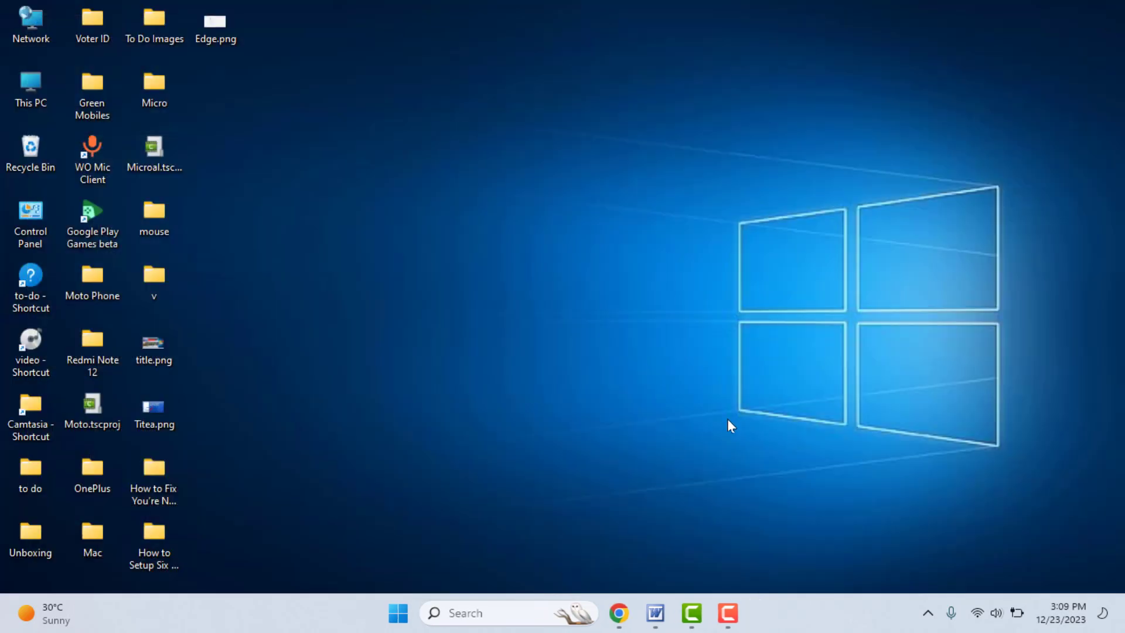
mouse_move(430, 268)
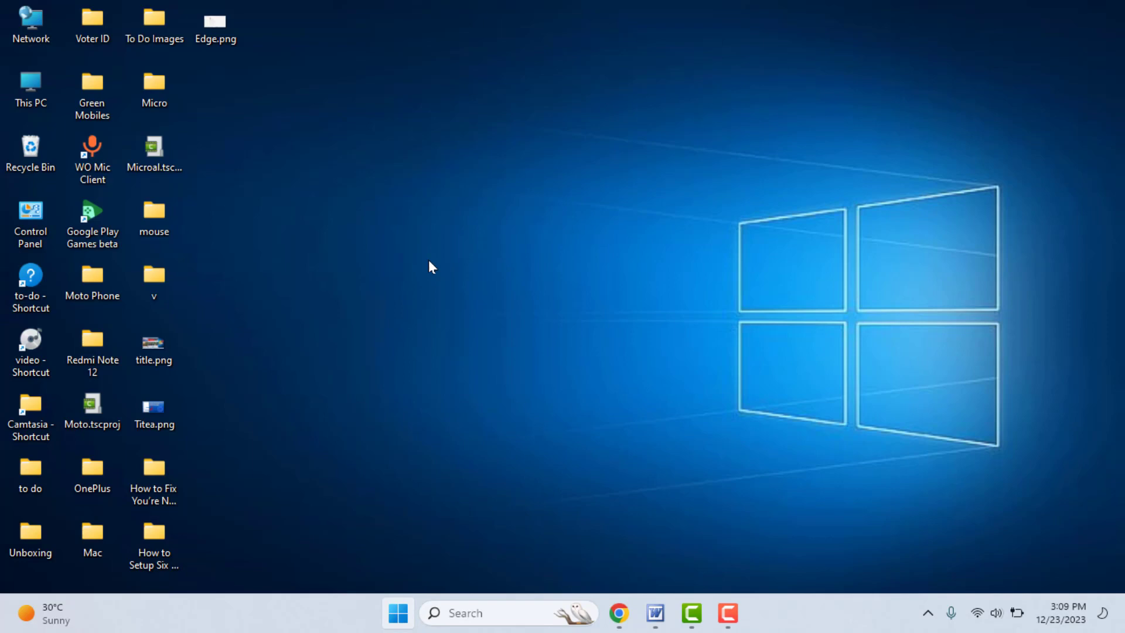
left_click(397, 613)
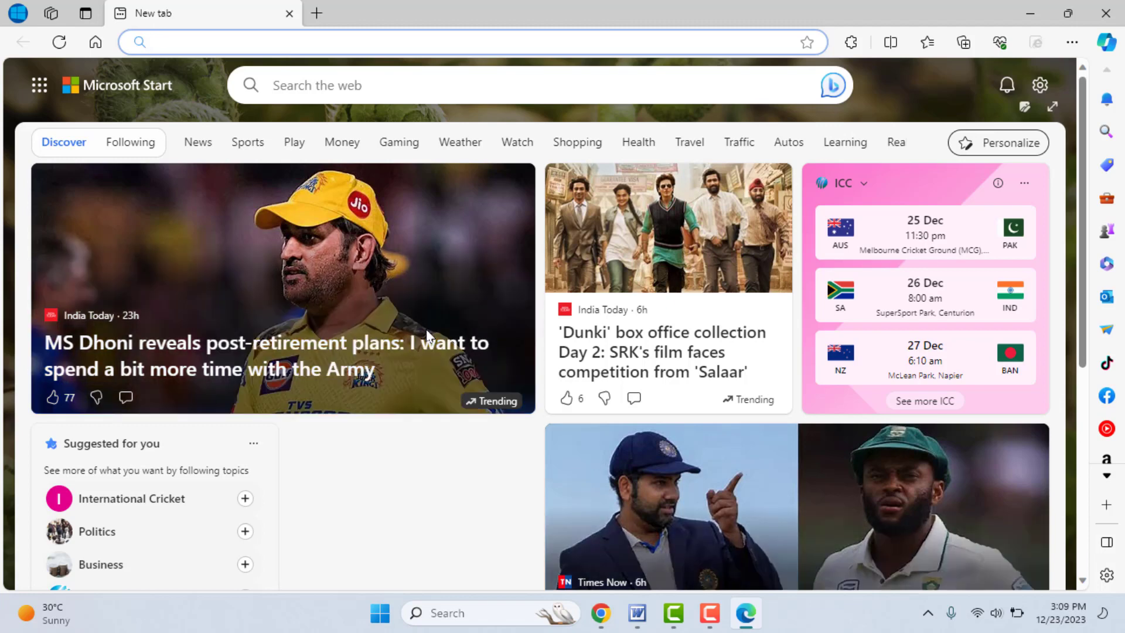
left_click(467, 42)
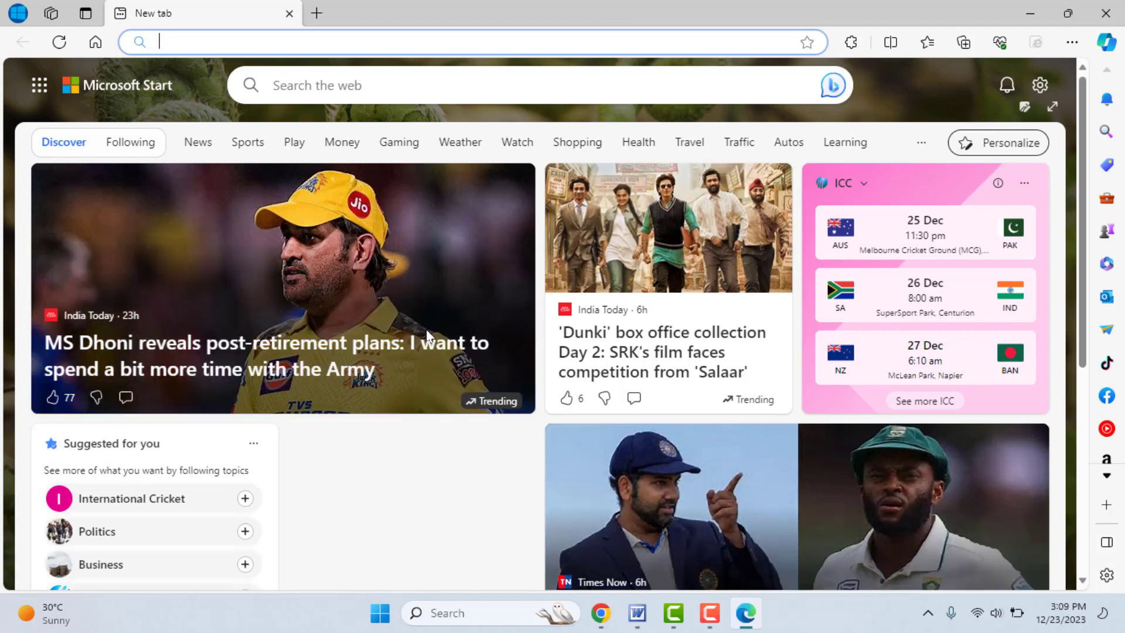